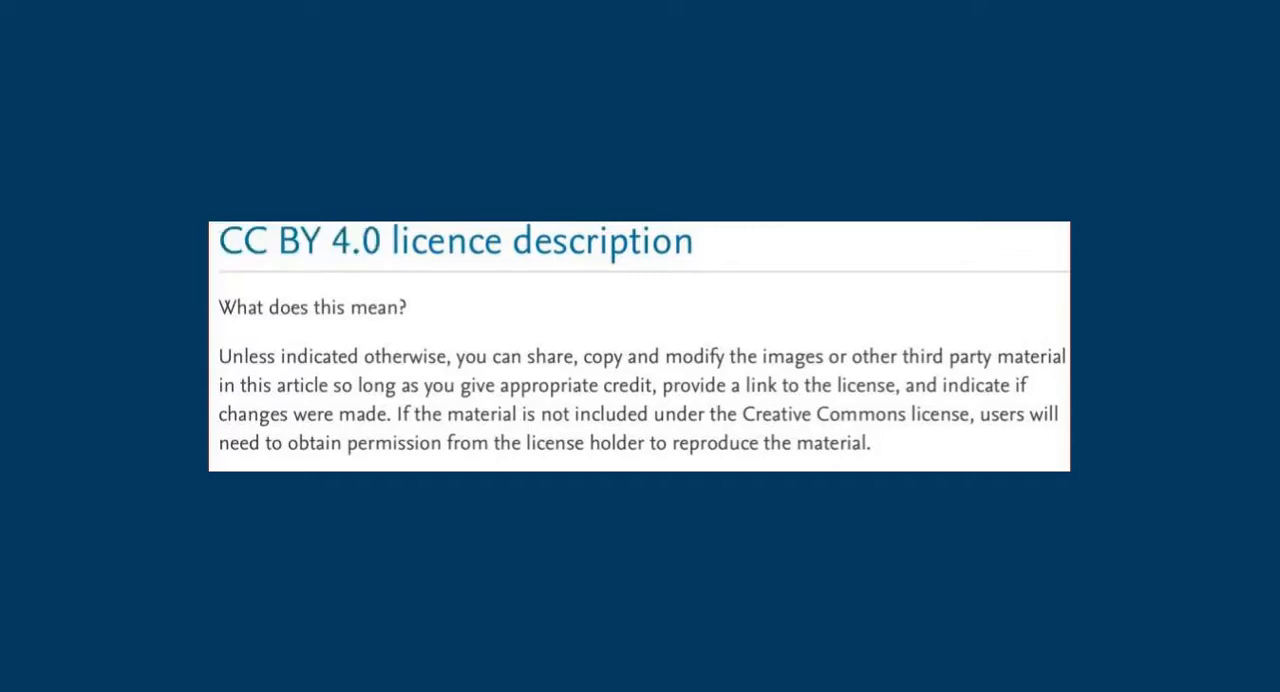
Step: Highlight "you can share, copy and modify" in orange in the CC BY 4.0 licence description
left_click_drag(456, 356, 724, 356)
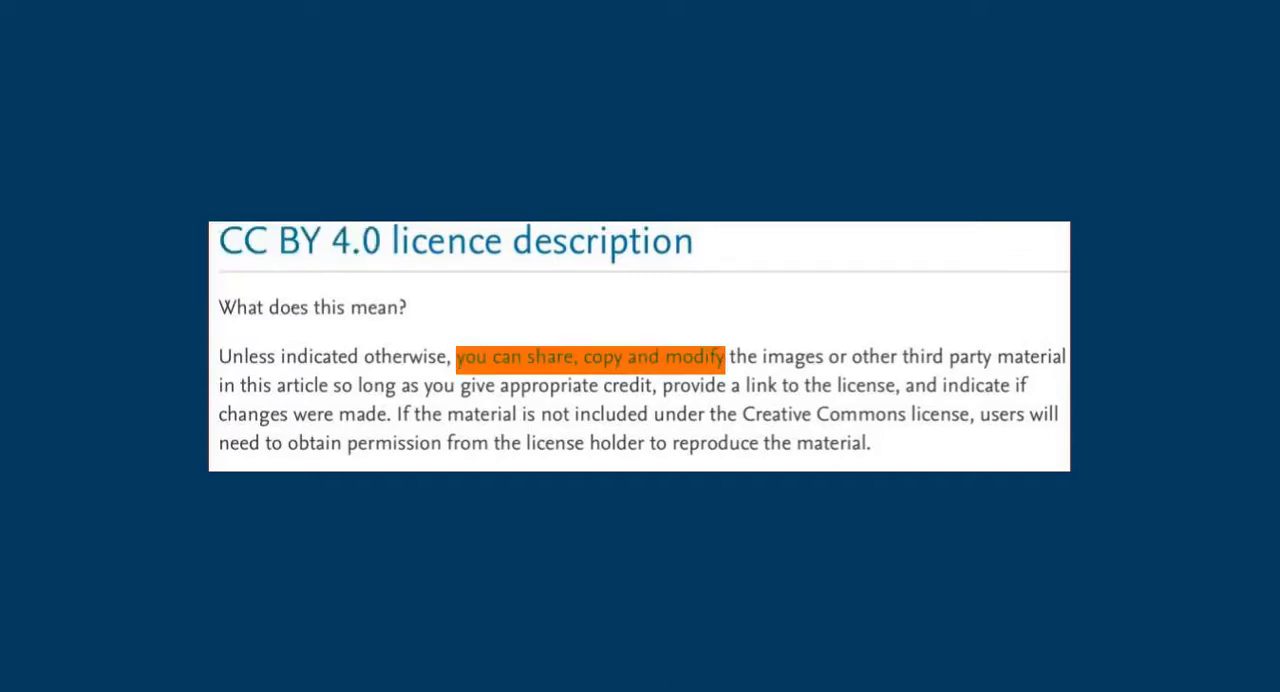